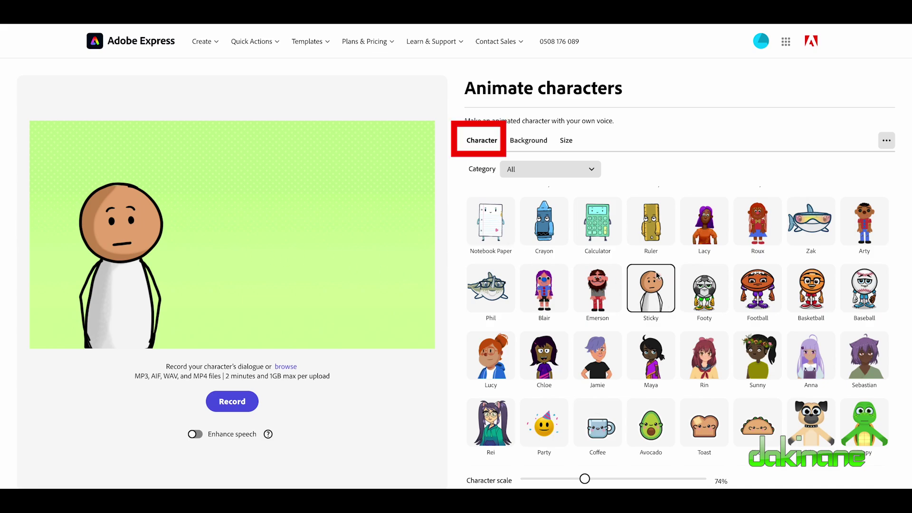
# Step: Show the background presets for the Sticky character
pyautogui.click(564, 140)
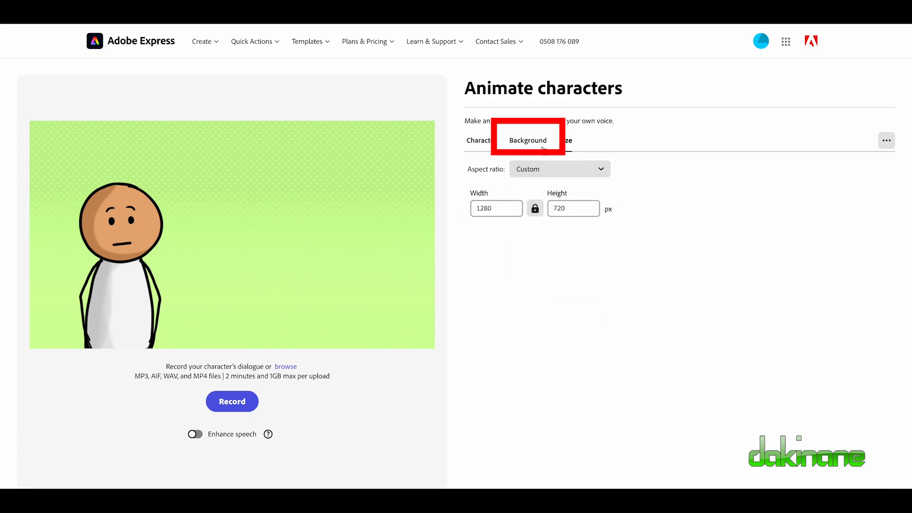
pyautogui.click(527, 140)
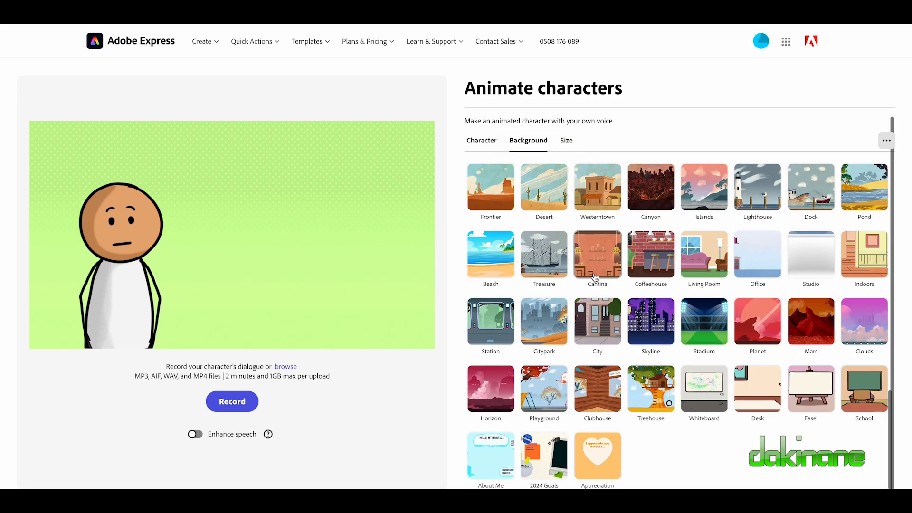
pyautogui.moveTo(703, 326)
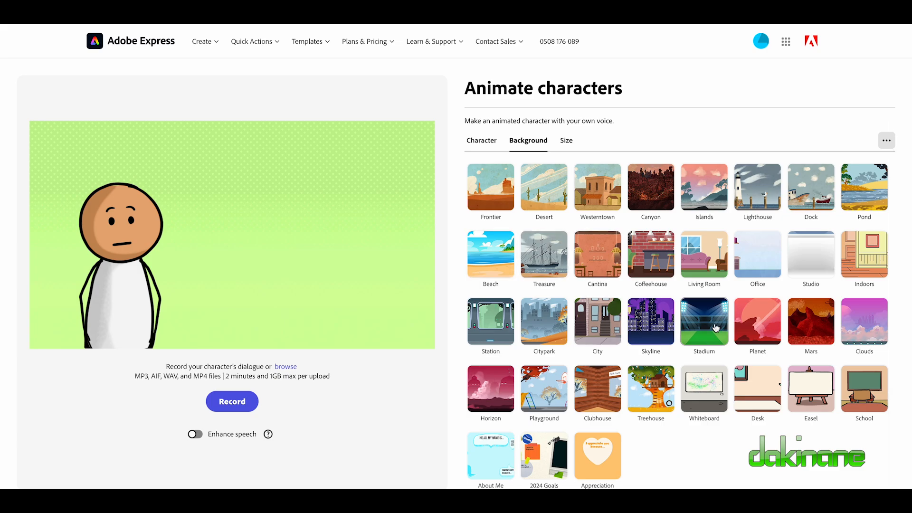
pyautogui.click(886, 141)
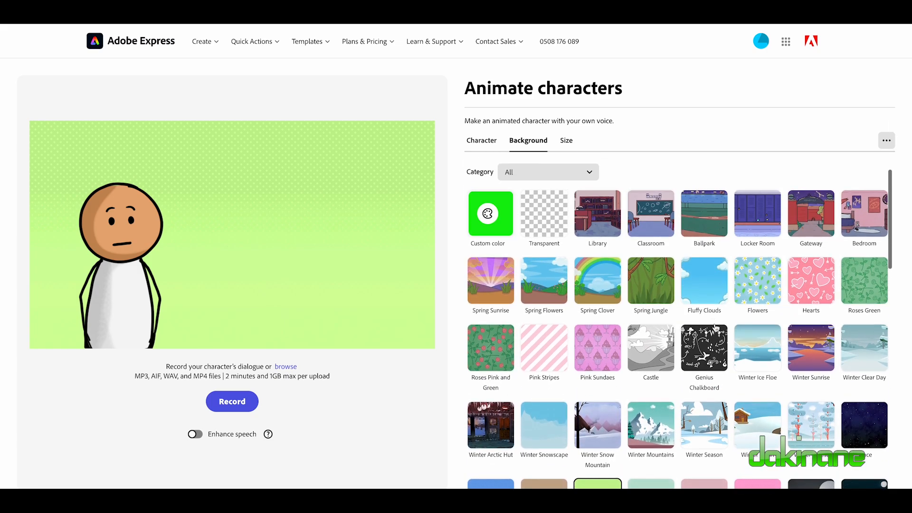
pyautogui.scroll(-3)
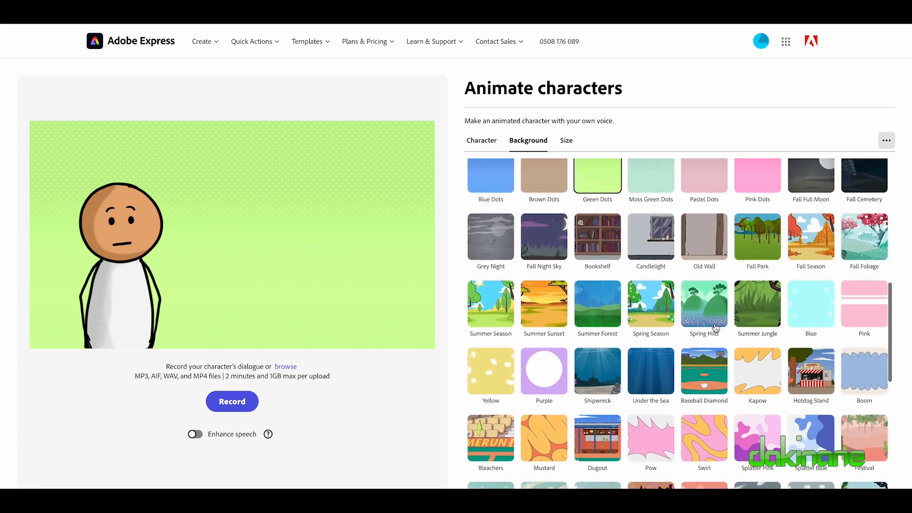
pyautogui.scroll(-3)
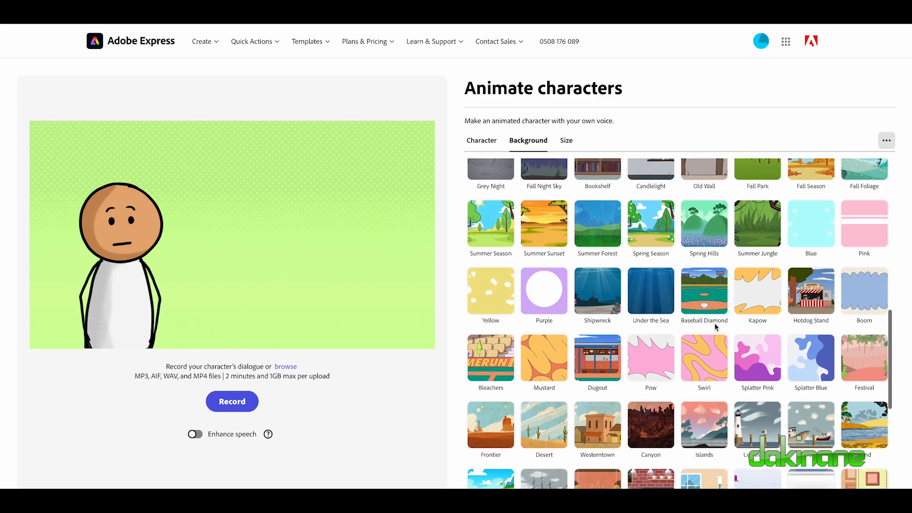
pyautogui.moveTo(777, 303)
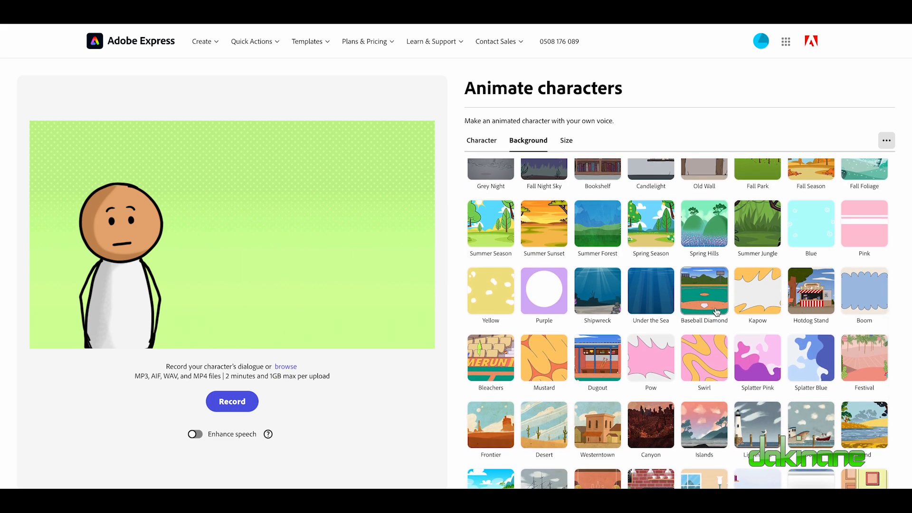
pyautogui.scroll(3)
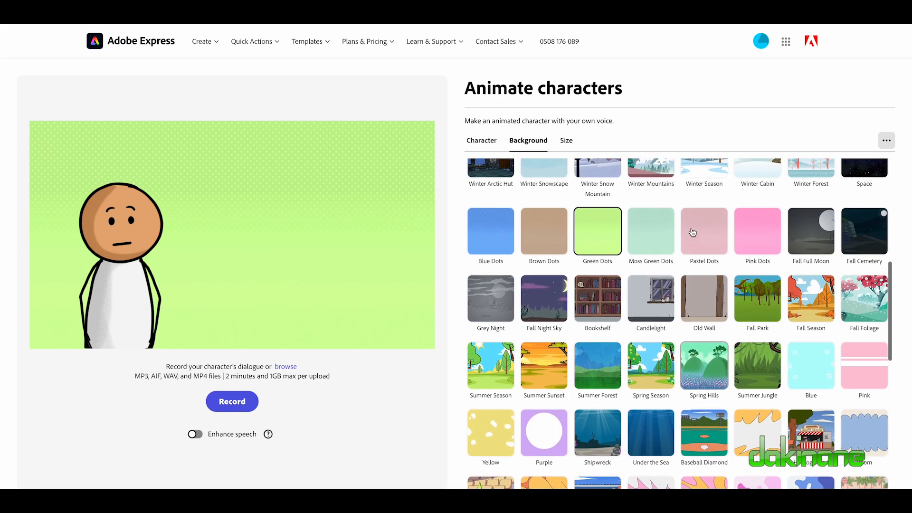
pyautogui.scroll(3)
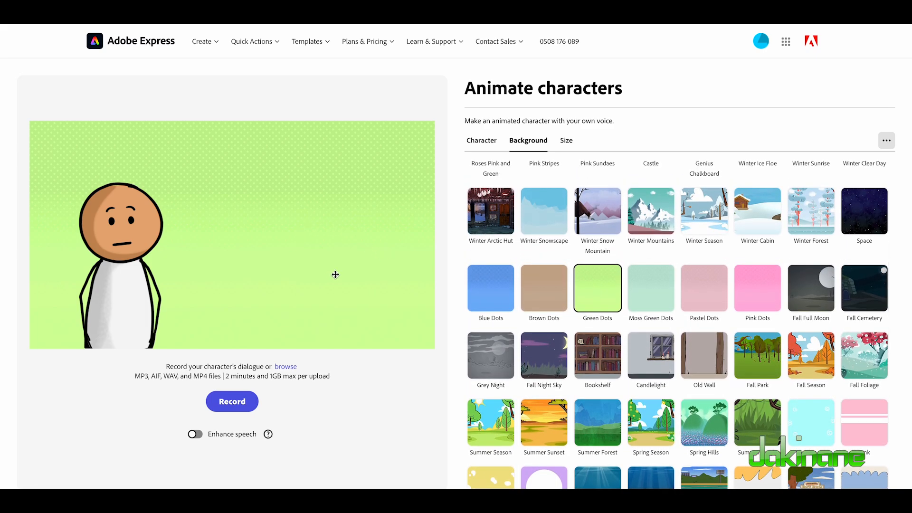
pyautogui.scroll(3)
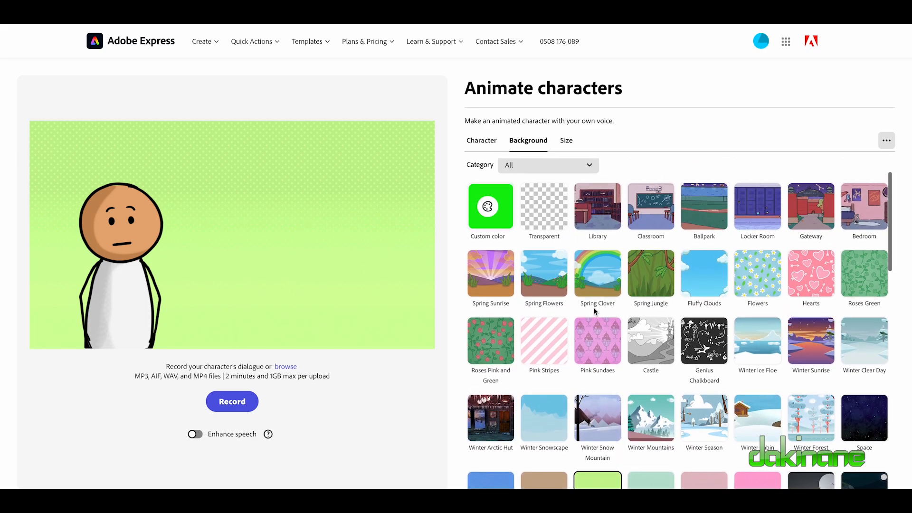
pyautogui.click(886, 141)
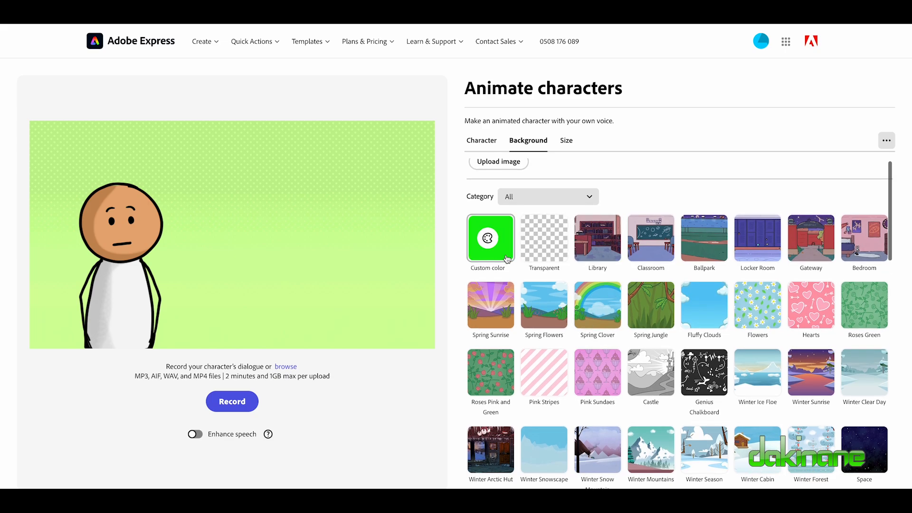
pyautogui.click(543, 238)
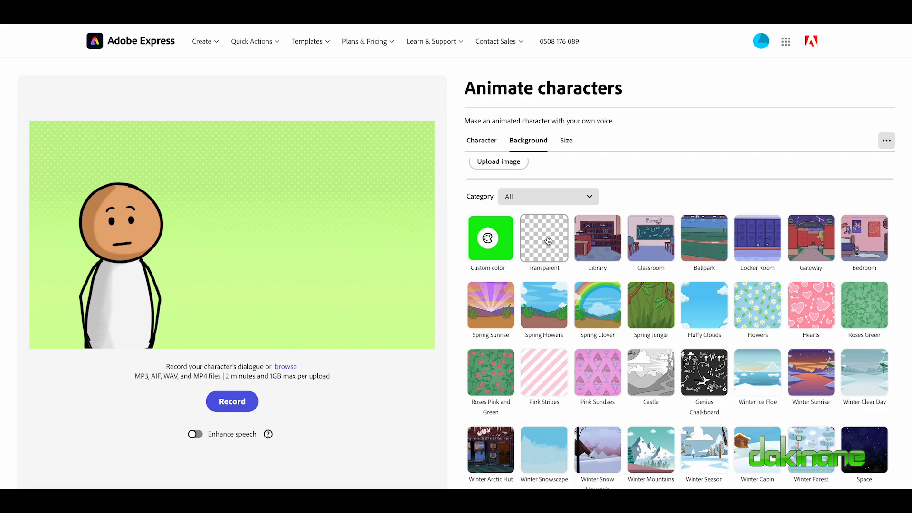
pyautogui.moveTo(545, 253)
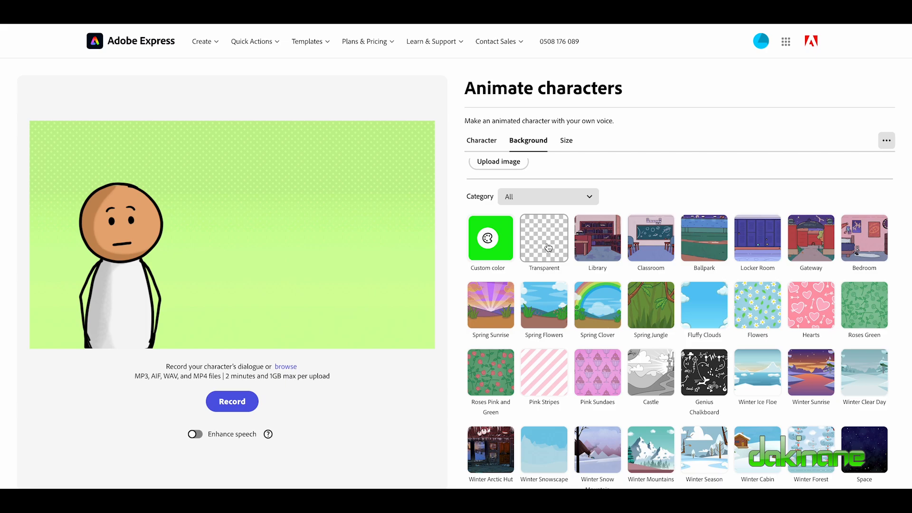
pyautogui.click(490, 238)
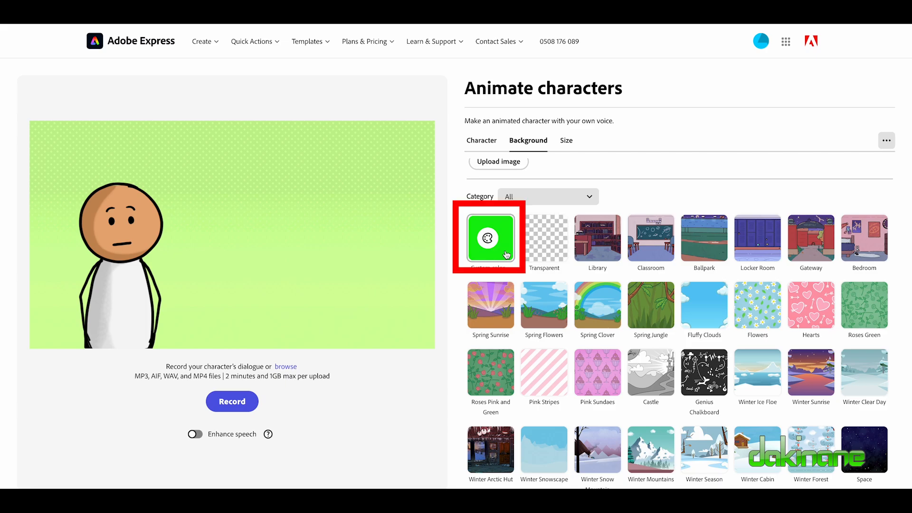
# Step: Fill the background with a solid bright green custom colour (#1AF50F)
pyautogui.click(490, 238)
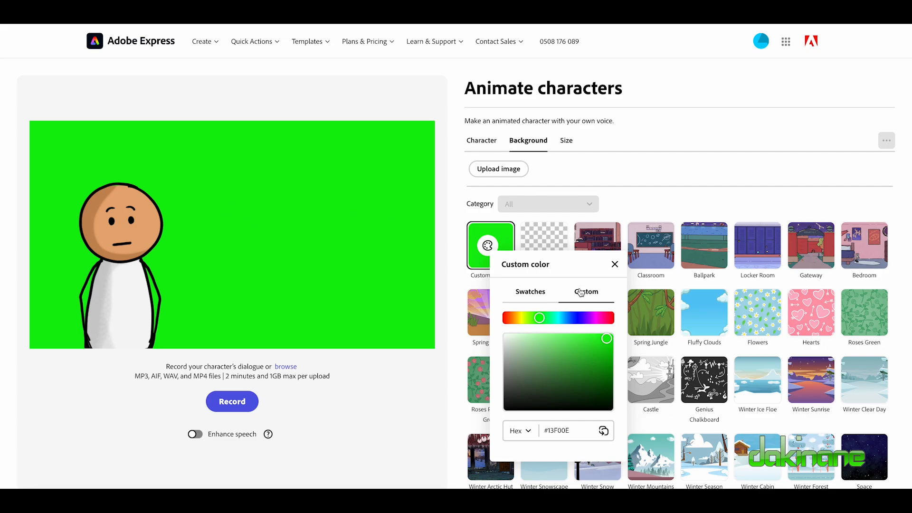
pyautogui.click(530, 291)
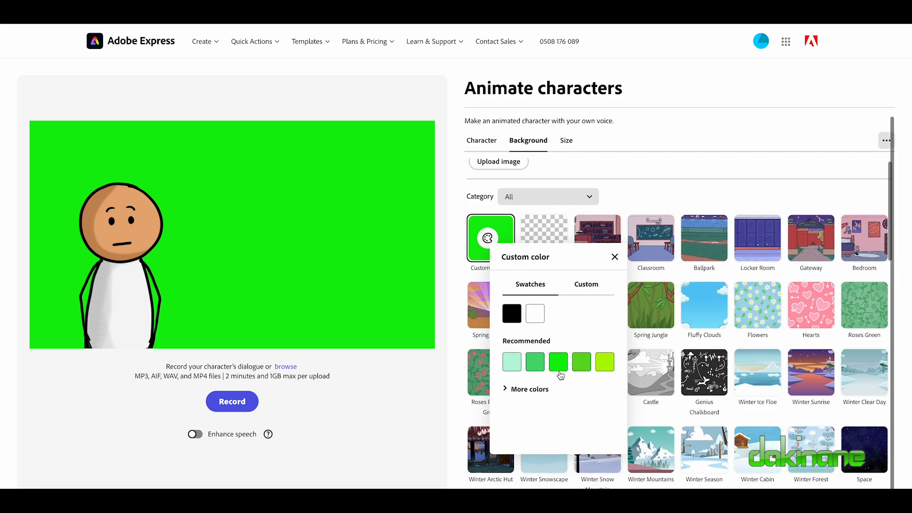
pyautogui.click(586, 284)
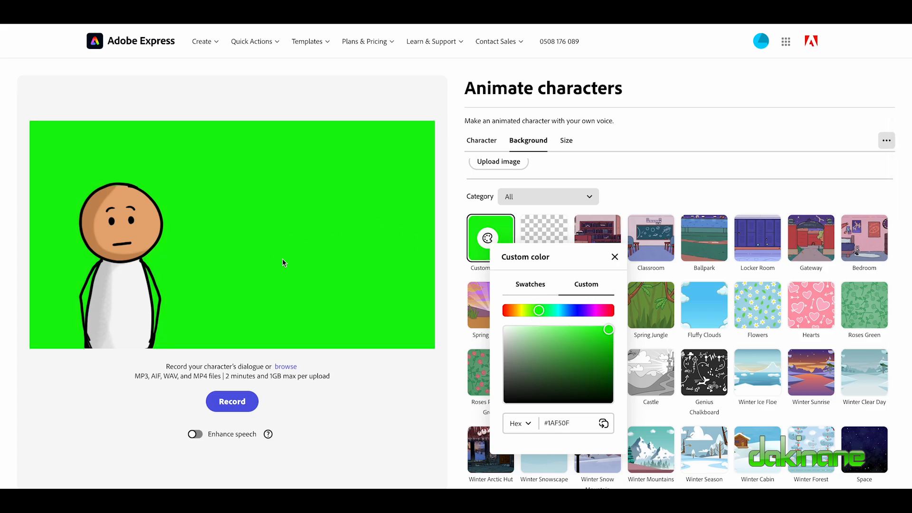
pyautogui.moveTo(401, 401)
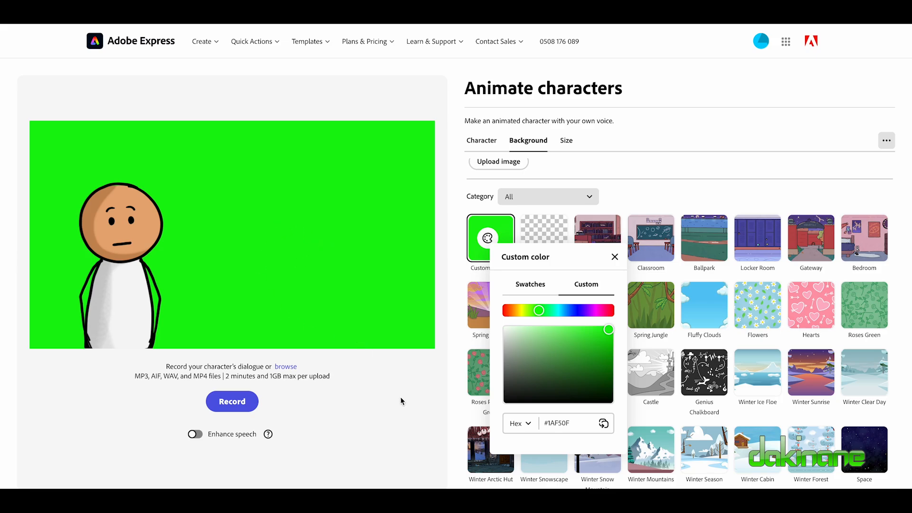
pyautogui.moveTo(415, 382)
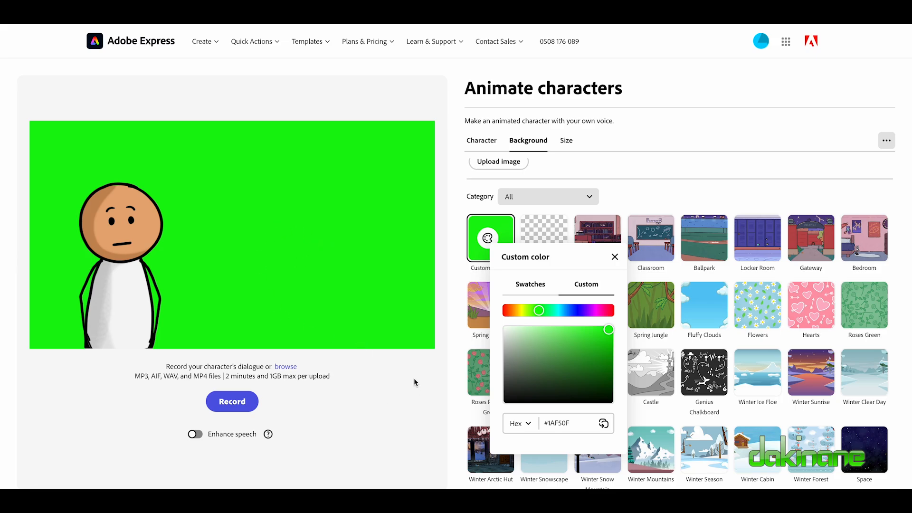
# Step: Dismiss the custom colour picker, keeping the green-screen background
pyautogui.click(614, 256)
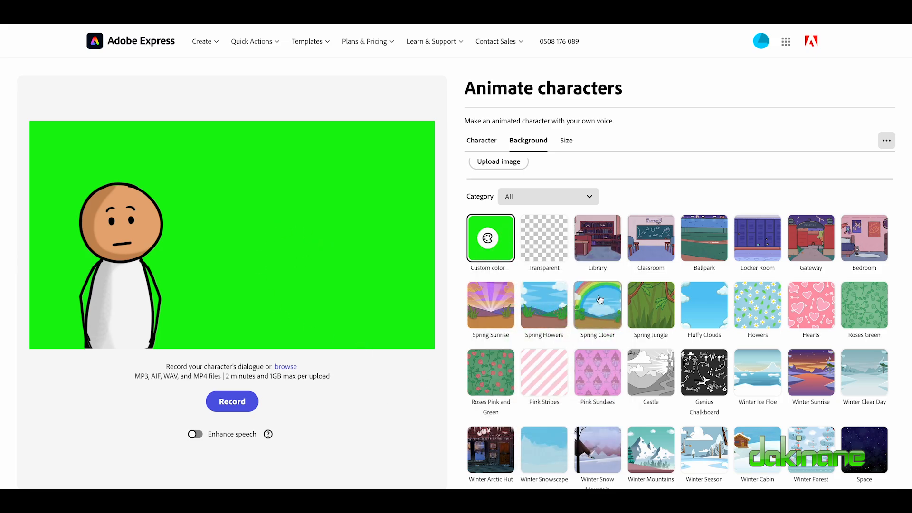
pyautogui.moveTo(671, 182)
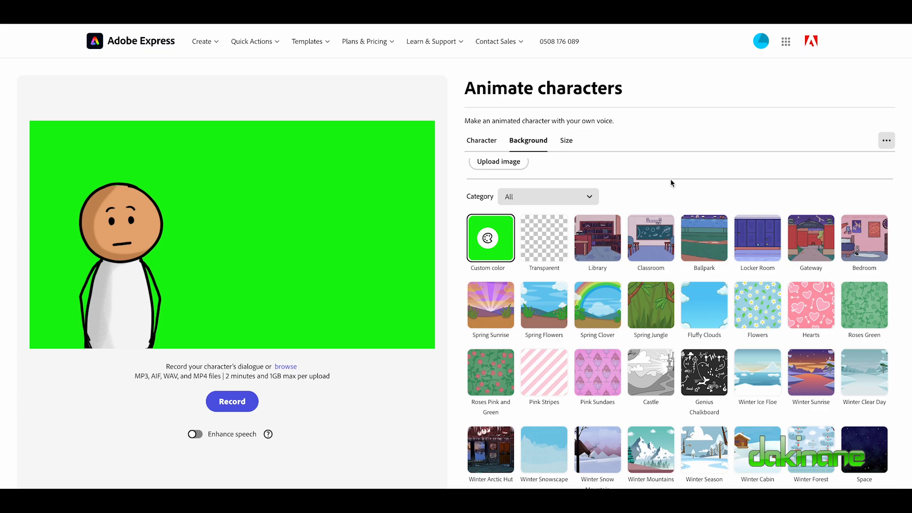
pyautogui.moveTo(201, 255)
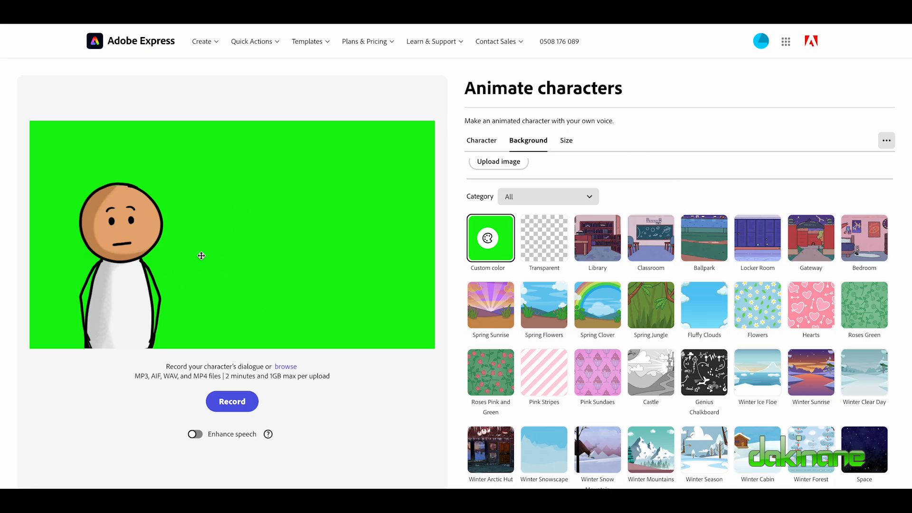
pyautogui.moveTo(208, 288)
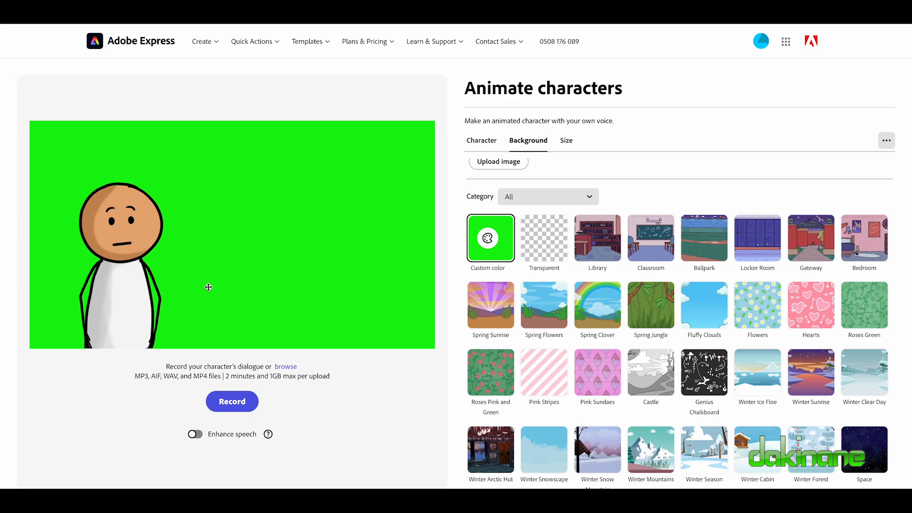
# Step: Stop recording to generate the 11.3-second clip on the green background
pyautogui.click(232, 401)
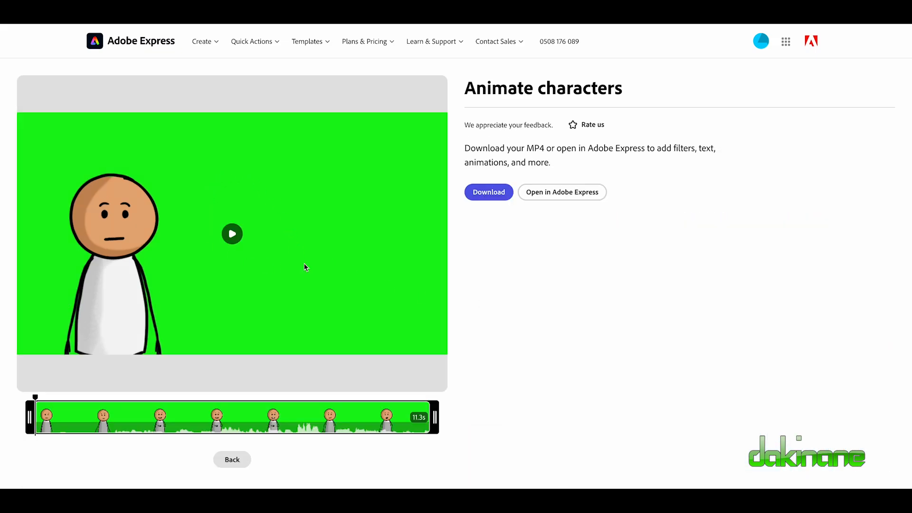
pyautogui.moveTo(275, 215)
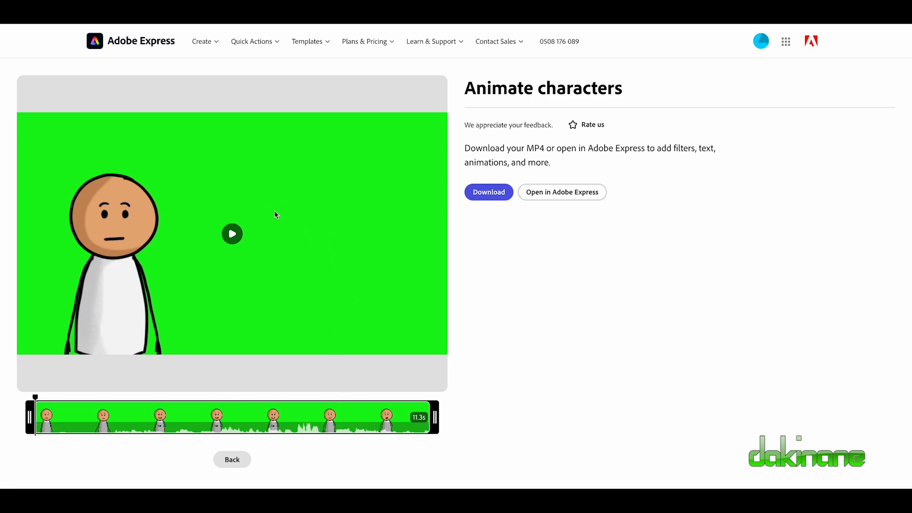
pyautogui.moveTo(43, 274)
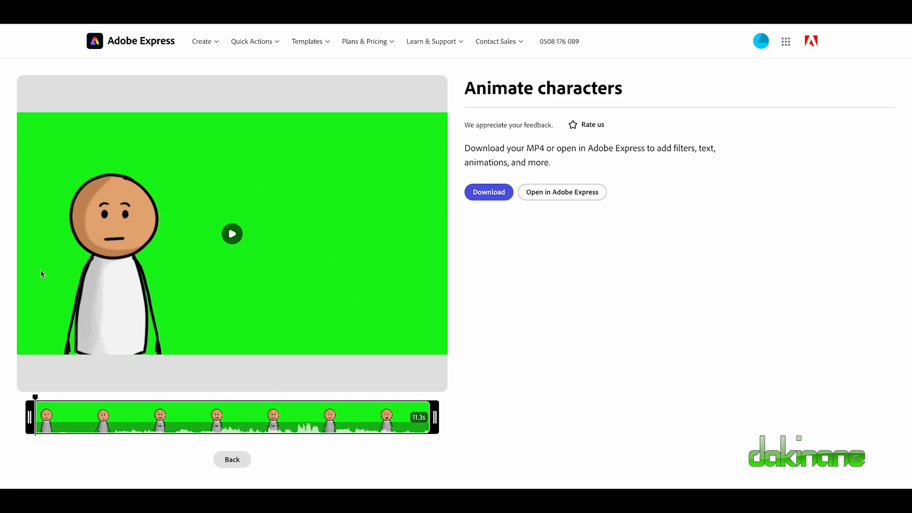
pyautogui.moveTo(262, 238)
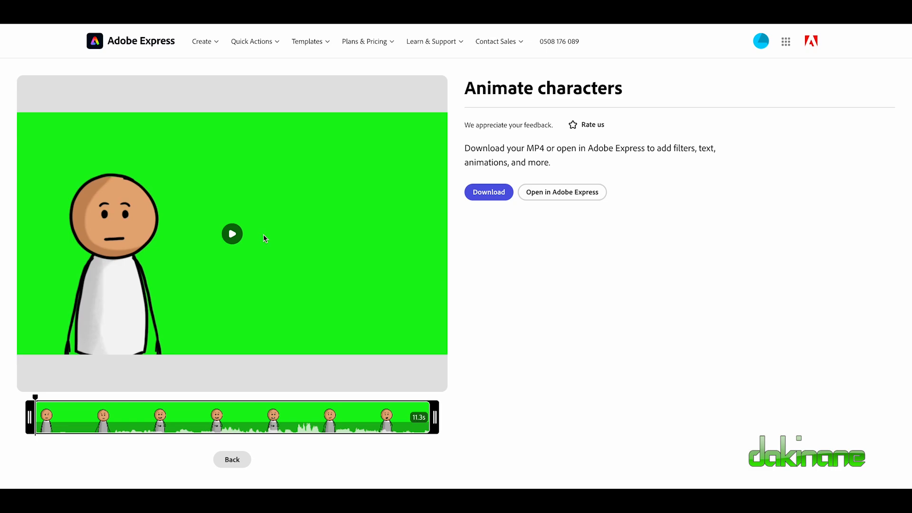
pyautogui.moveTo(297, 273)
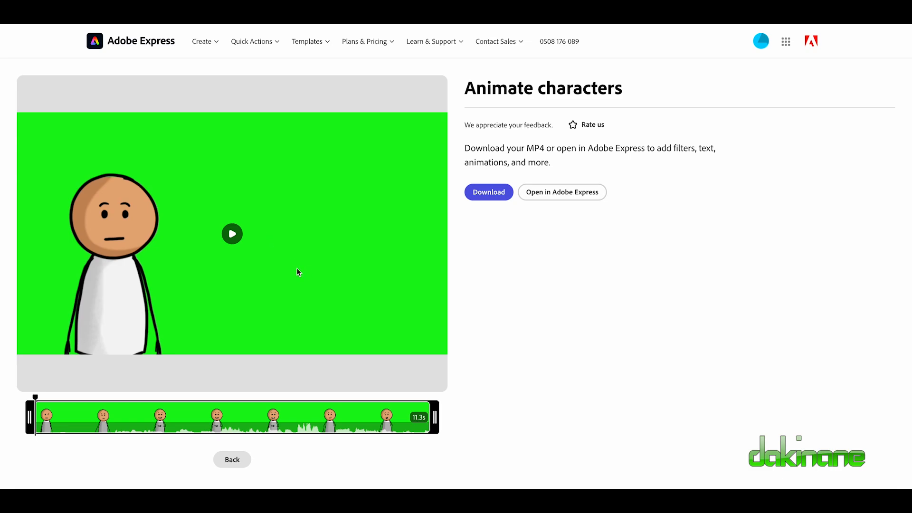
pyautogui.moveTo(449, 268)
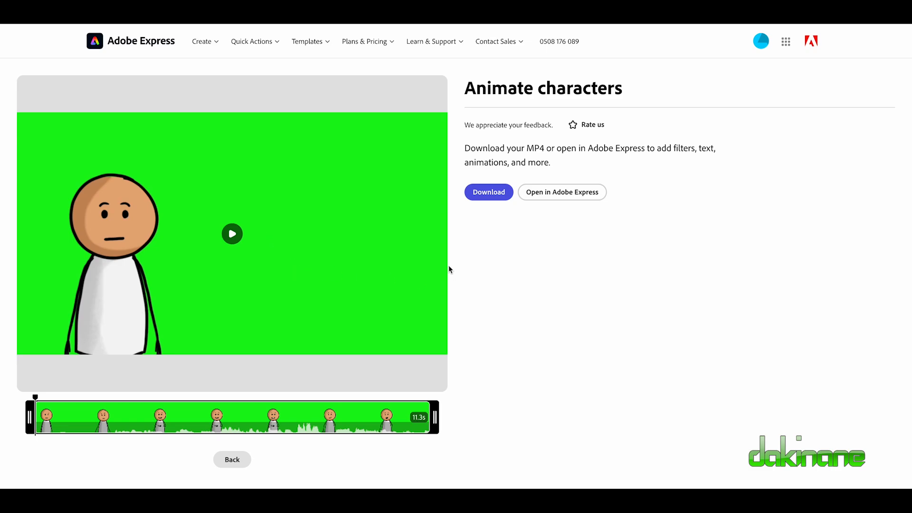
pyautogui.moveTo(557, 197)
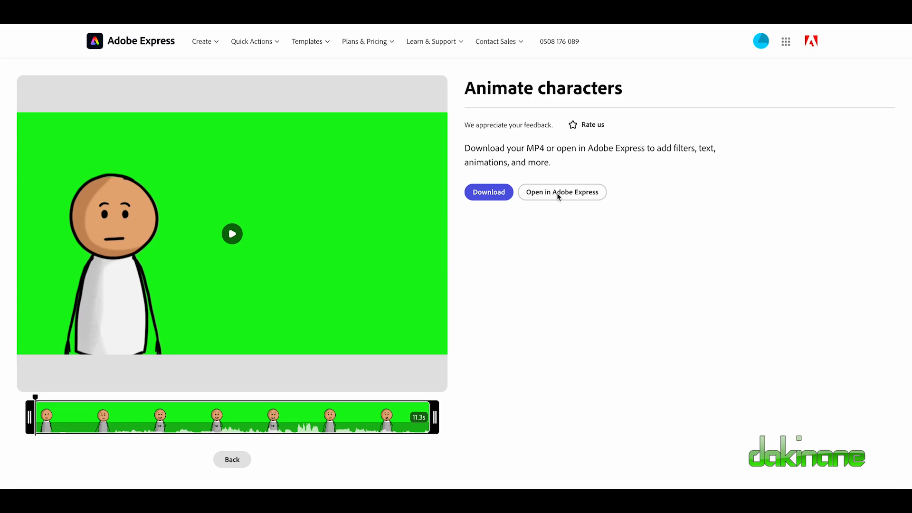
pyautogui.moveTo(572, 201)
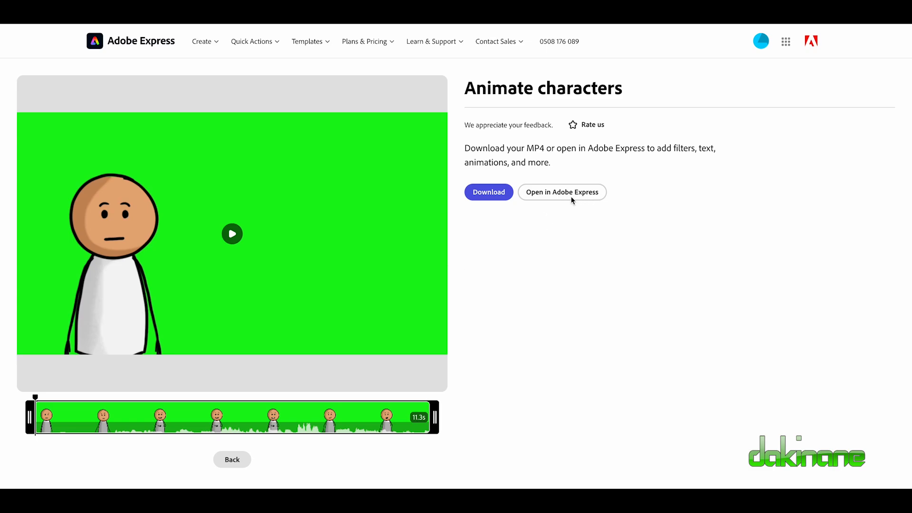
pyautogui.moveTo(563, 196)
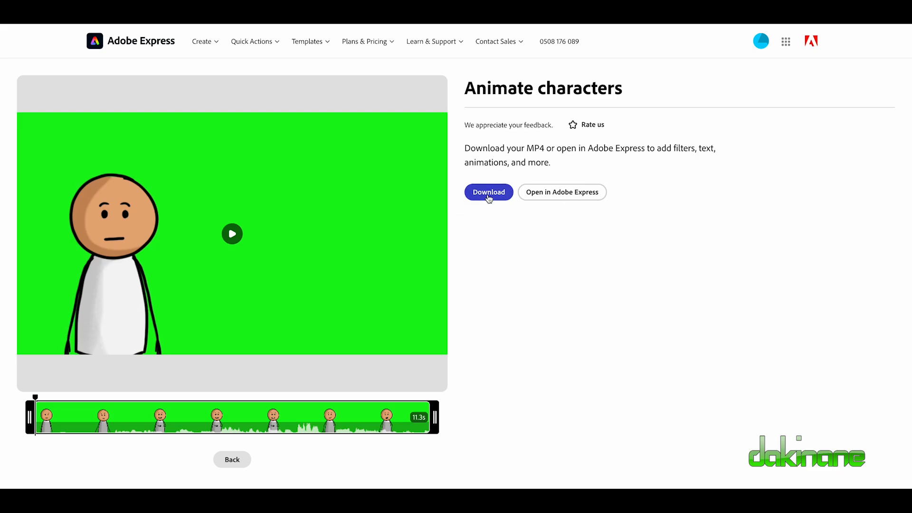
# Step: Download the finished green-screen animation as an MP4 file
pyautogui.click(488, 191)
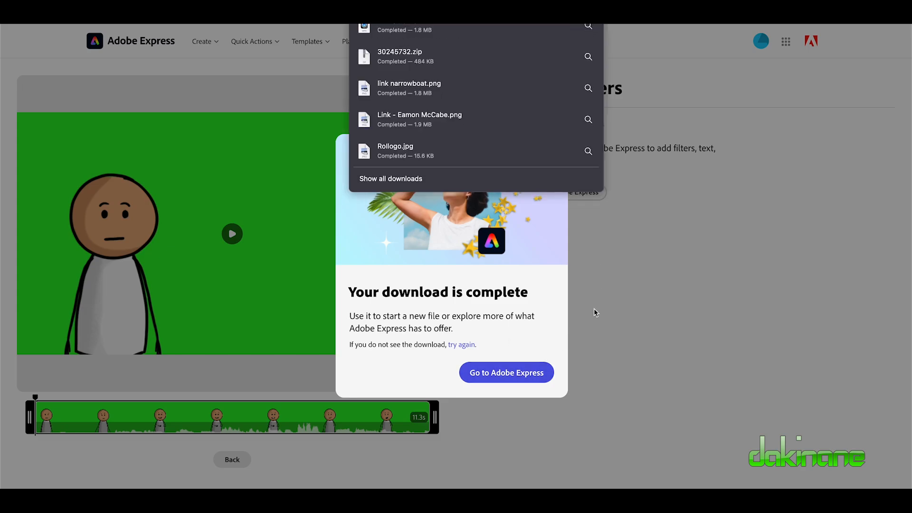
pyautogui.moveTo(534, 287)
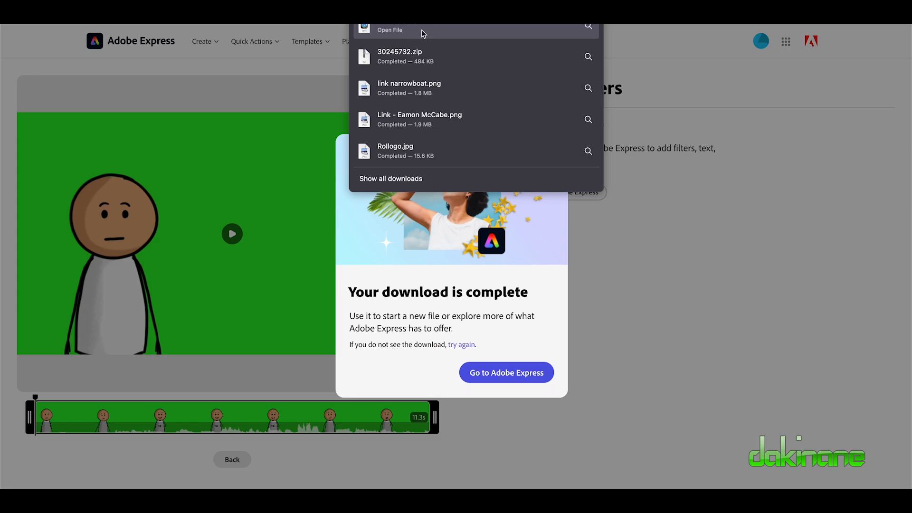
pyautogui.moveTo(431, 33)
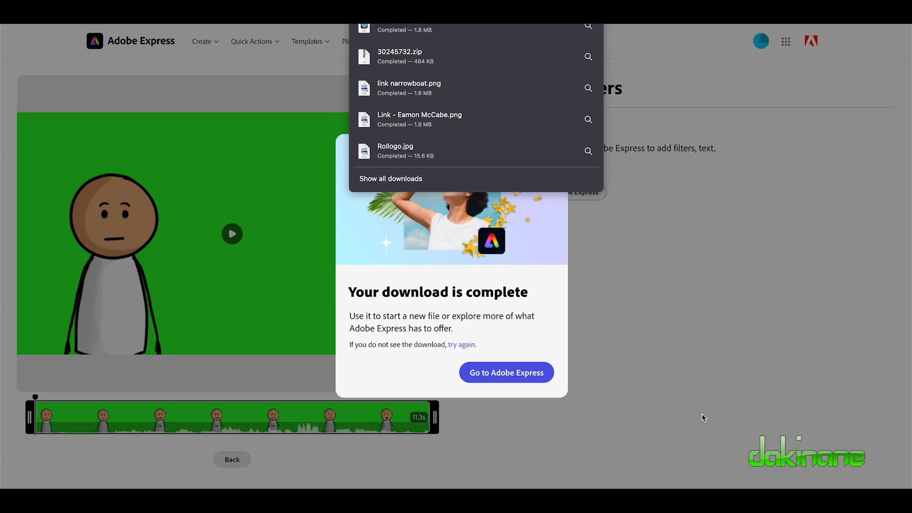
pyautogui.moveTo(674, 390)
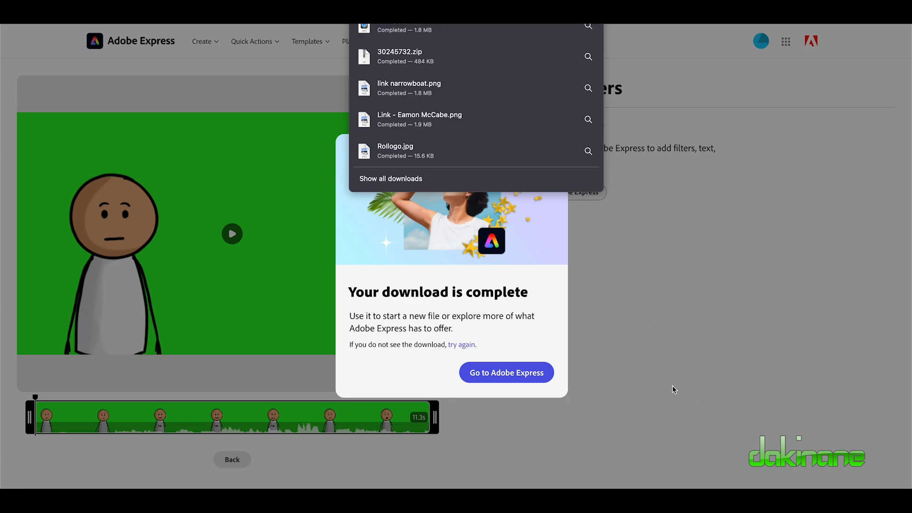